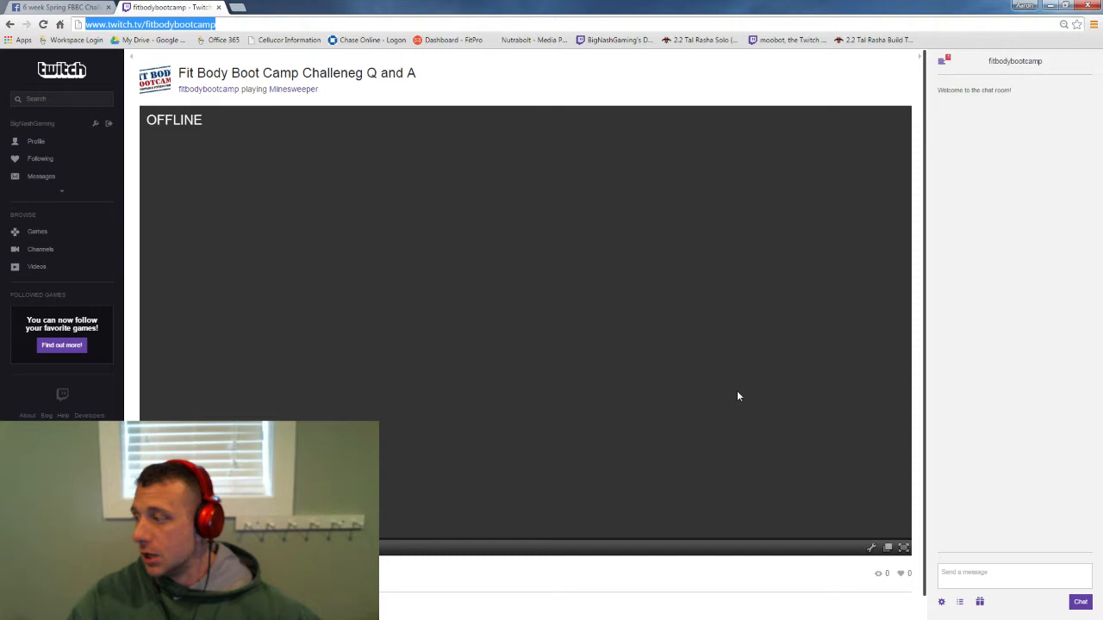
mouse_move(412, 197)
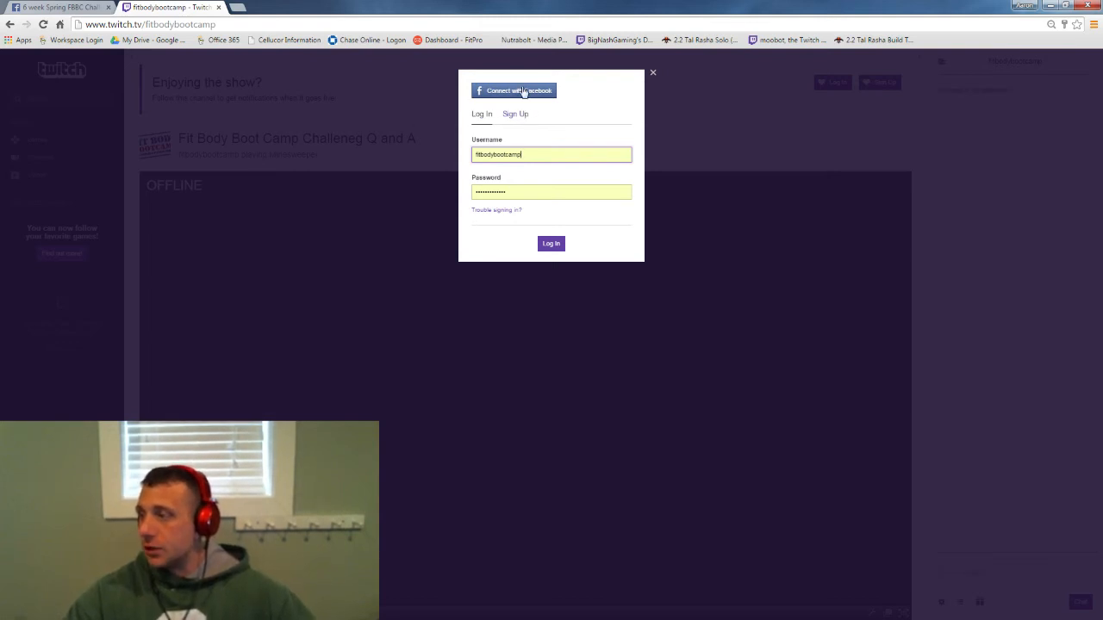
- Switch from Sign Up back to Log In, swap in another account's credentials and sign in
left_click(514, 113)
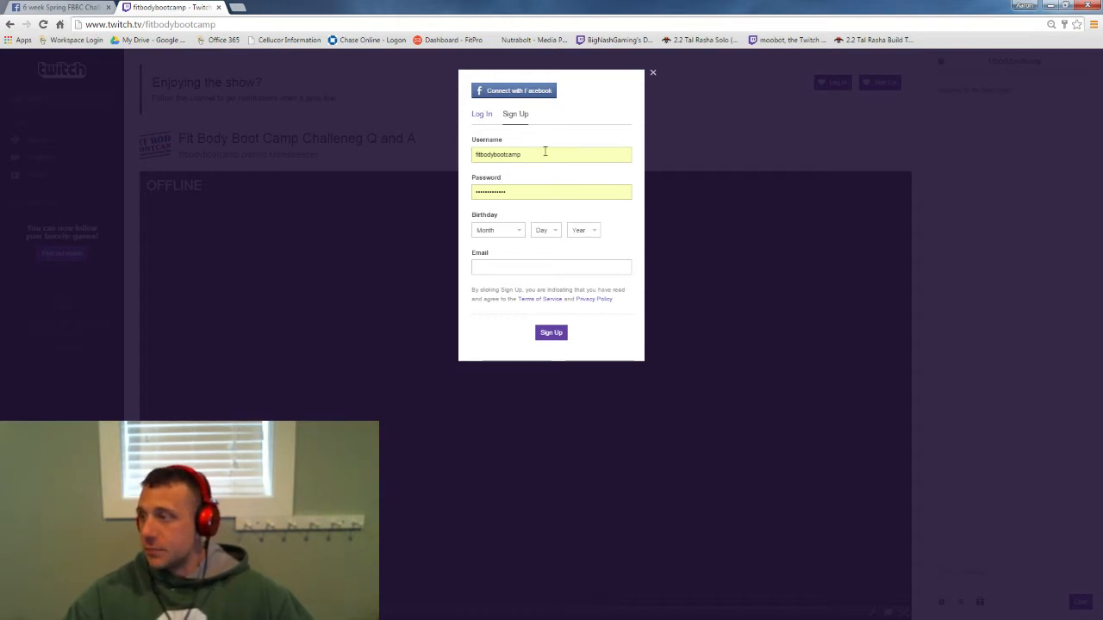
left_click(482, 113)
type("b")
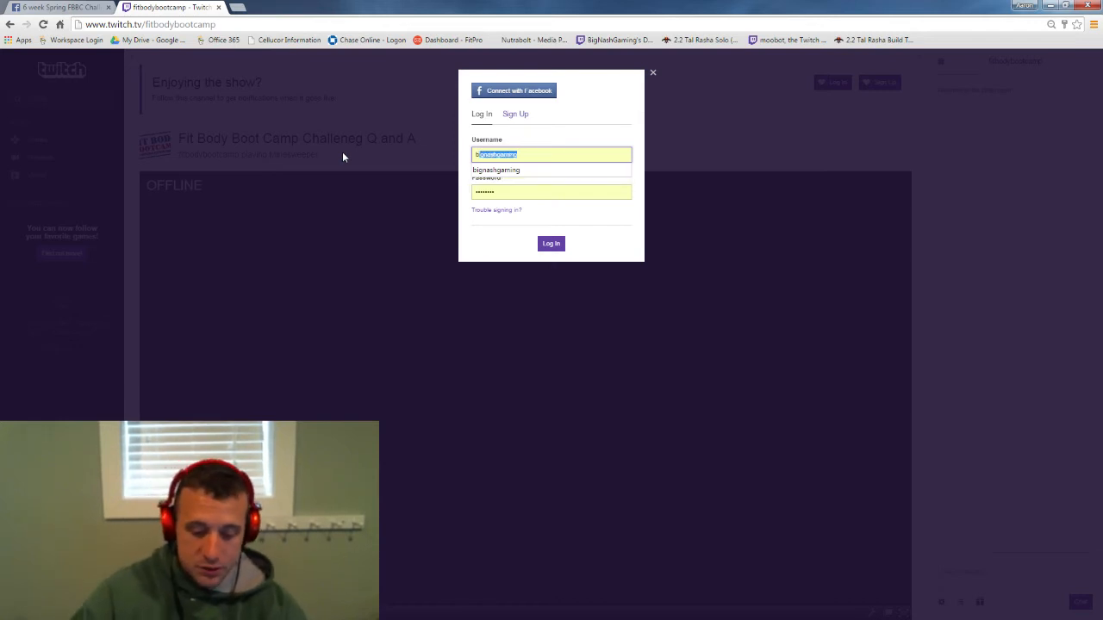
left_click(551, 191)
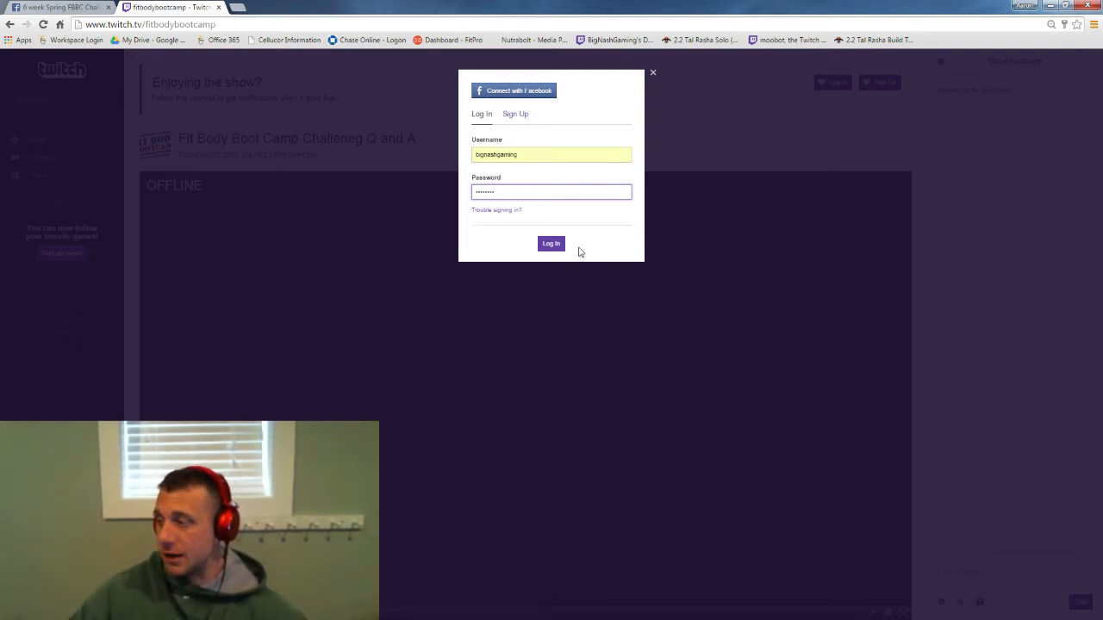
left_click(551, 243)
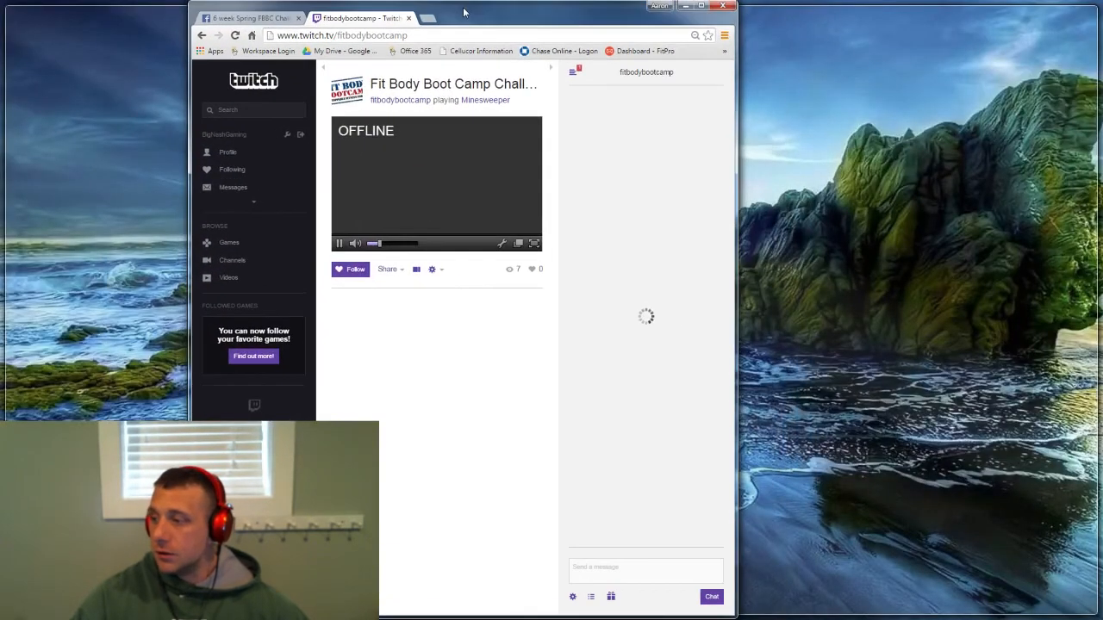
- Focus the browser window so the Fit Body Boot Camp chat room loads its welcome message
left_click(698, 8)
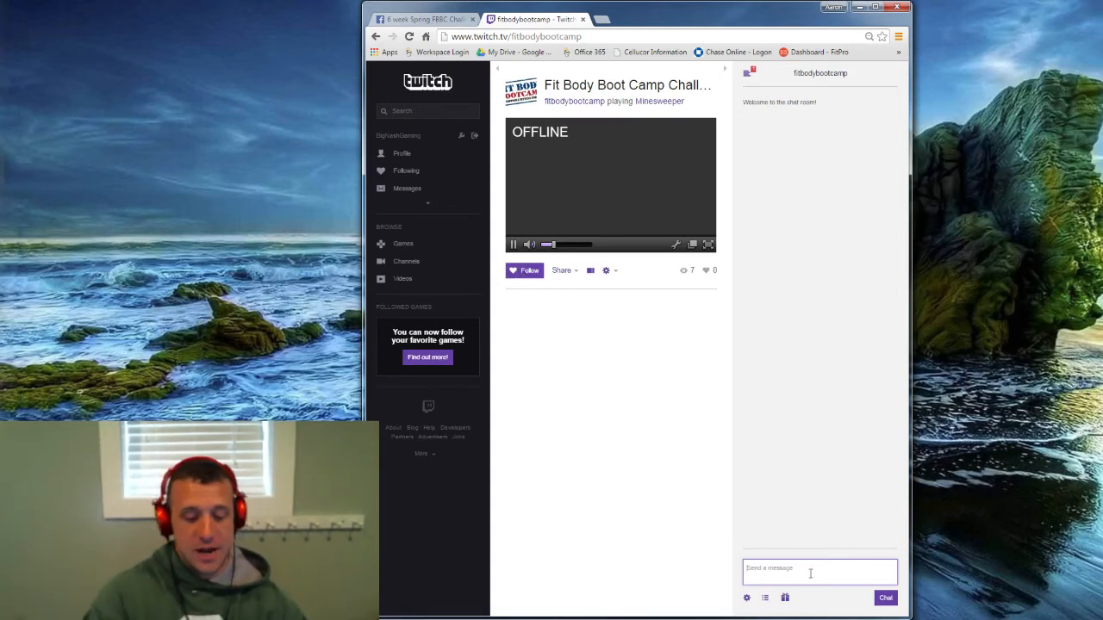
- Send 'Are onions bad' and 'why is aaron so' in chat, then maximize the window
type("Are")
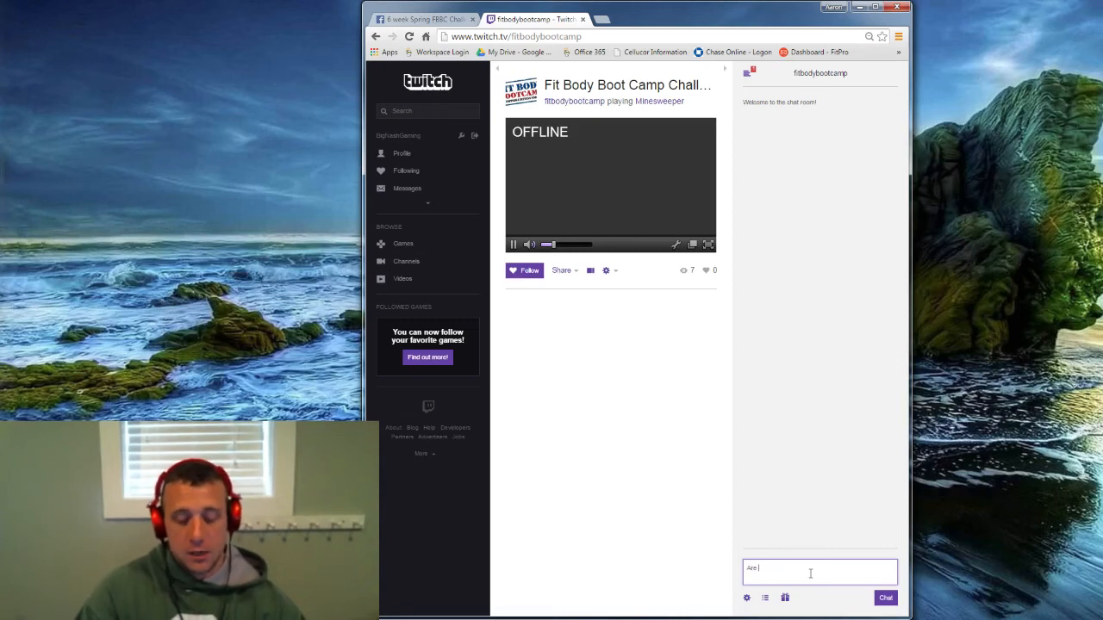
type("onions bad")
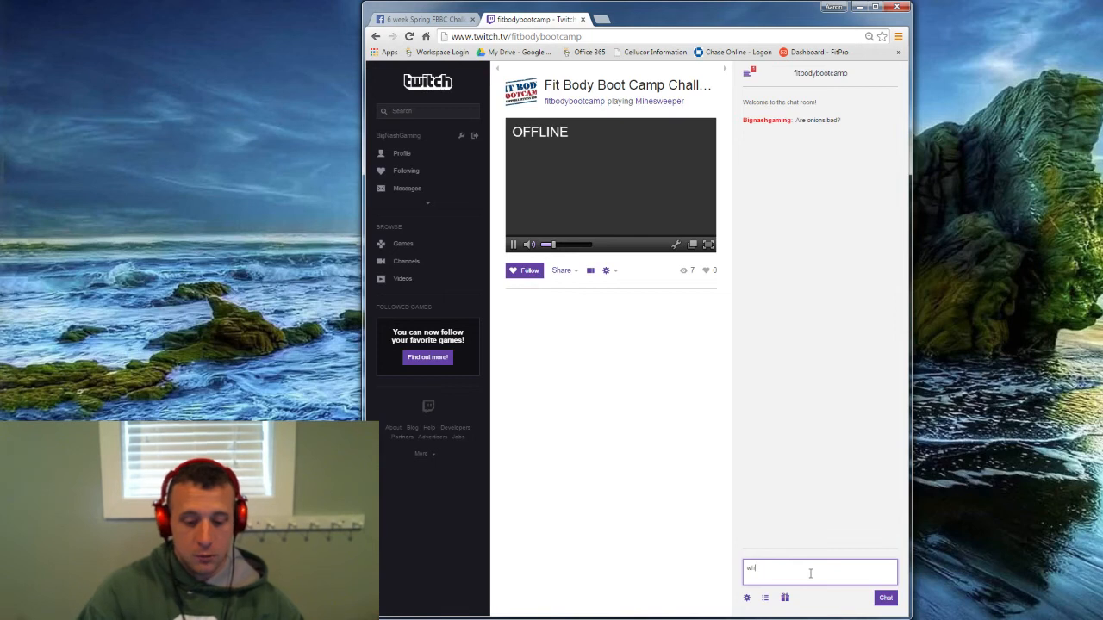
type("why is aaron so")
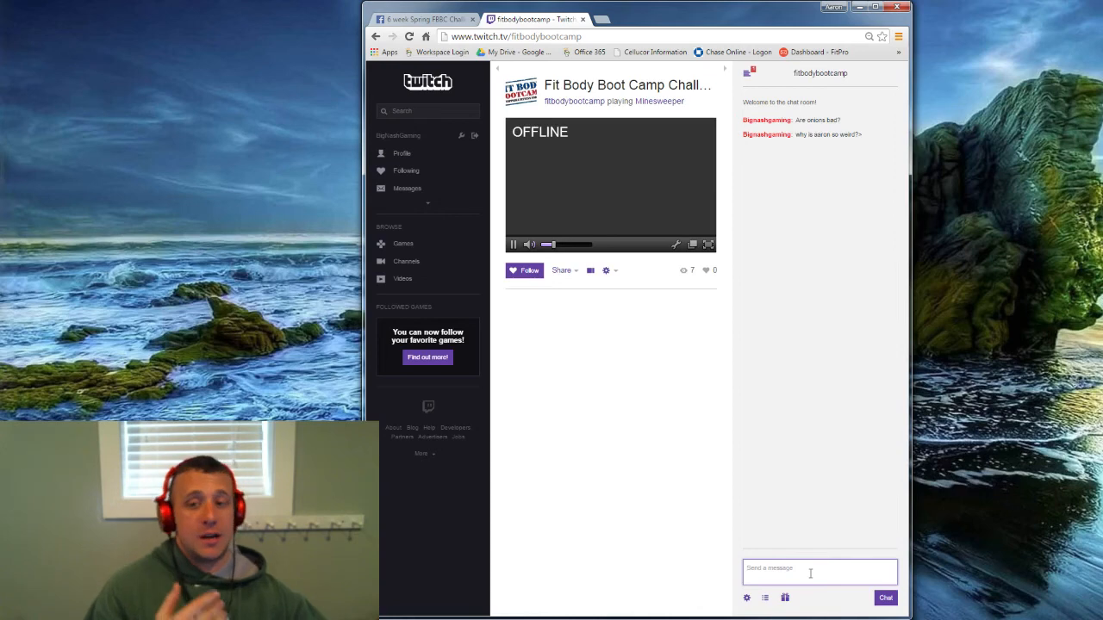
mouse_move(882, 289)
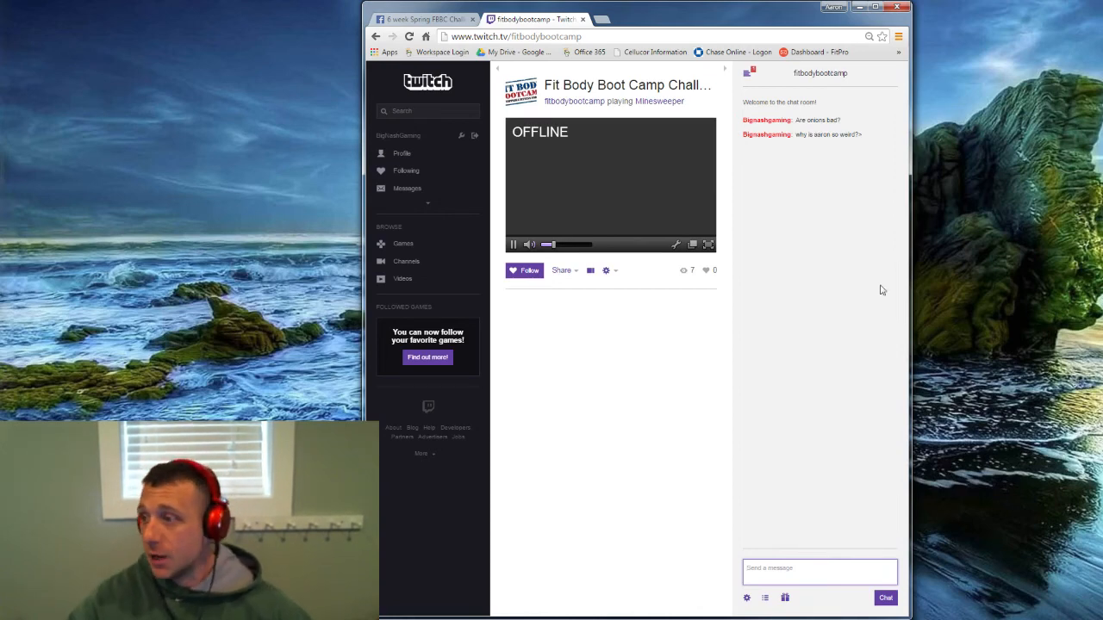
left_click(881, 7)
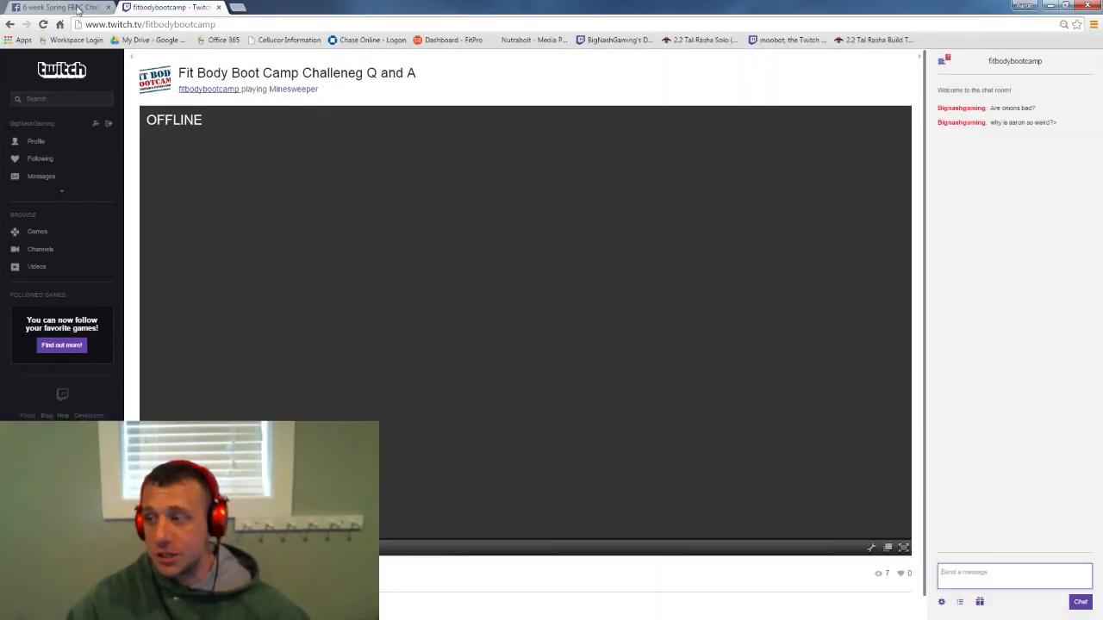